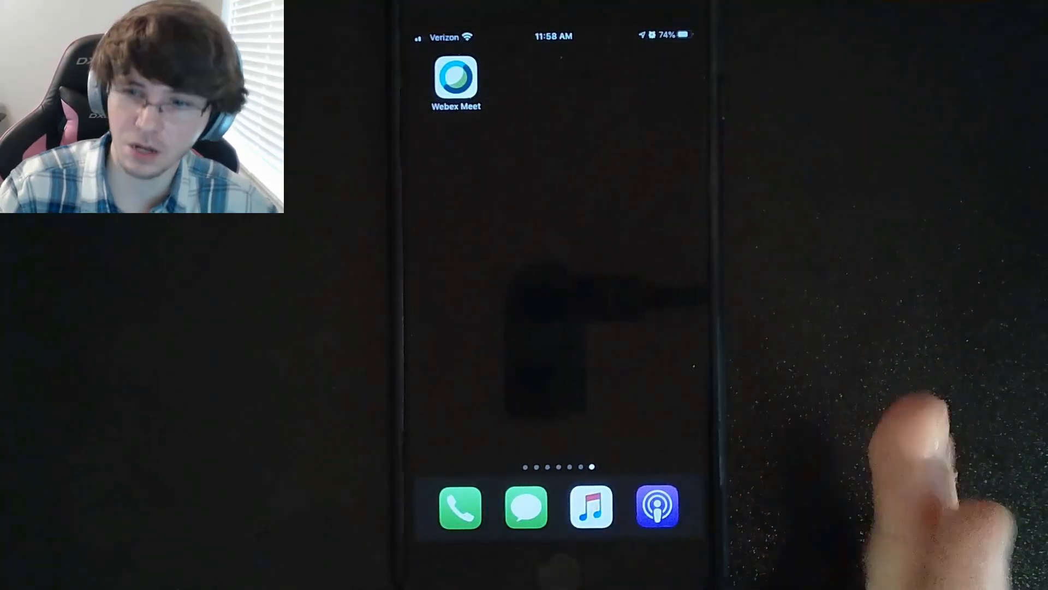
pyautogui.moveTo(922, 434)
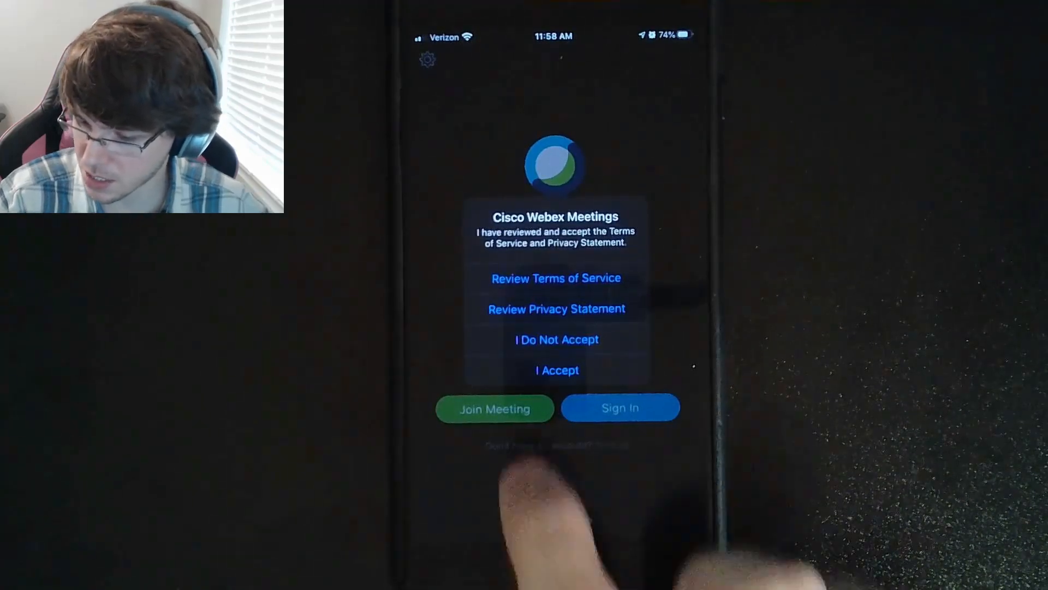
# - Accept the Webex Meet terms of service and swipe through three onboarding carousel pages
pyautogui.click(556, 370)
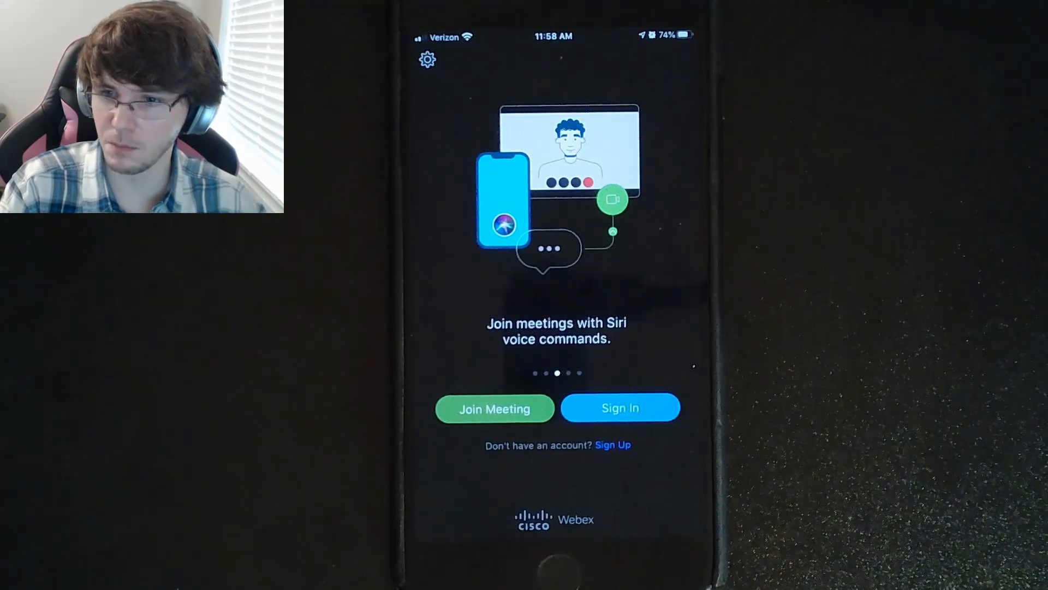
pyautogui.hscroll(-3)
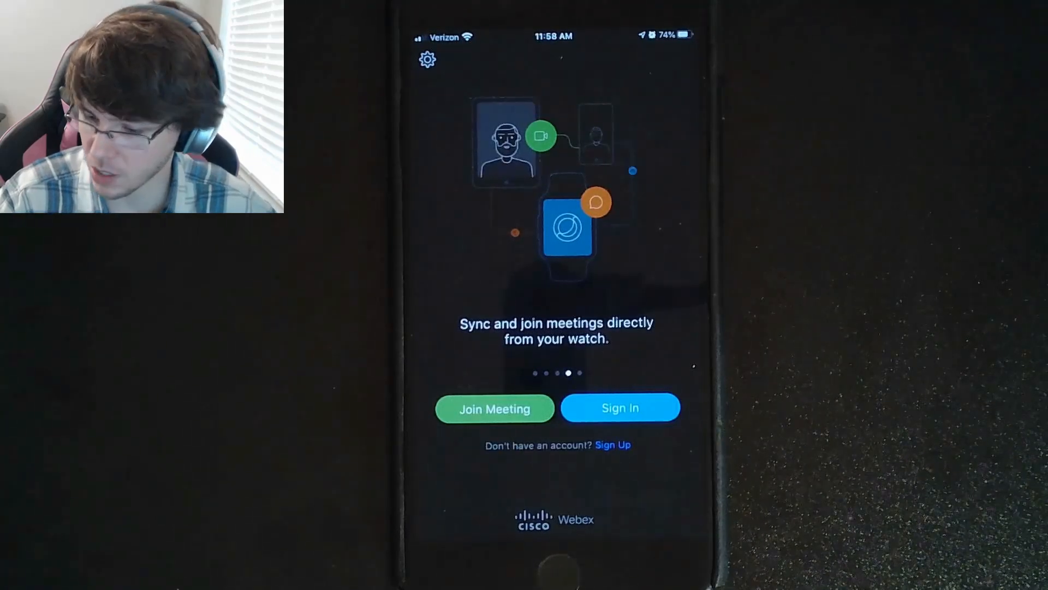
pyautogui.hscroll(-3)
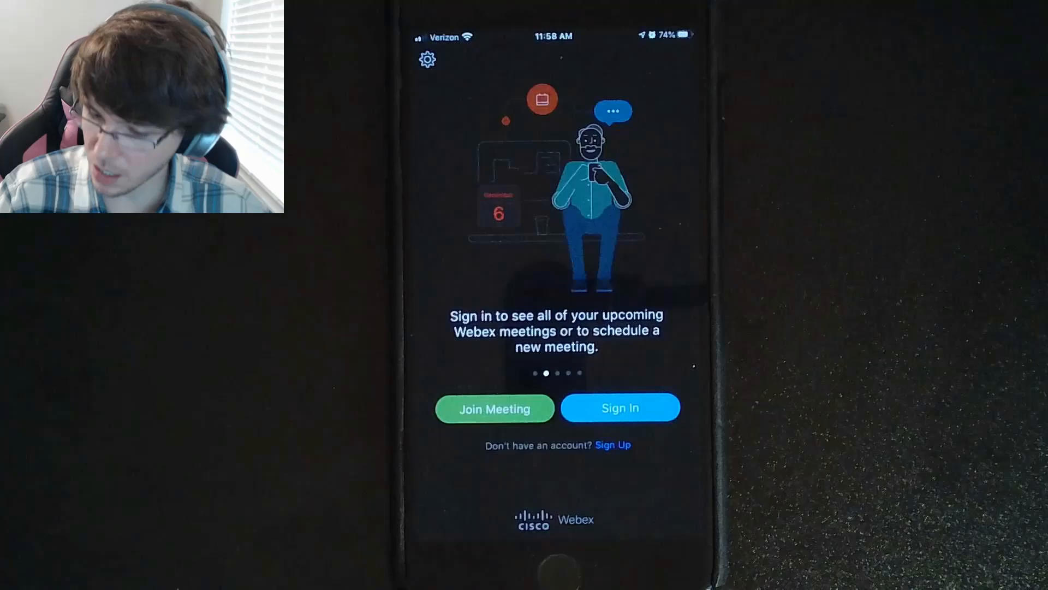
pyautogui.hscroll(-3)
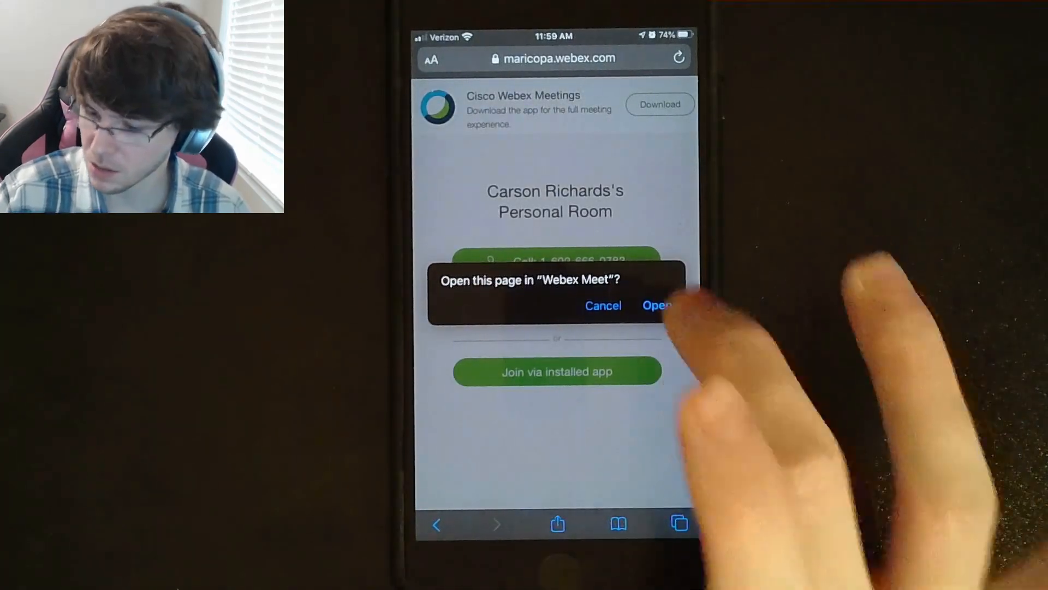
# - Choose Open to open the personal room meeting page in Webex Meet
pyautogui.click(657, 306)
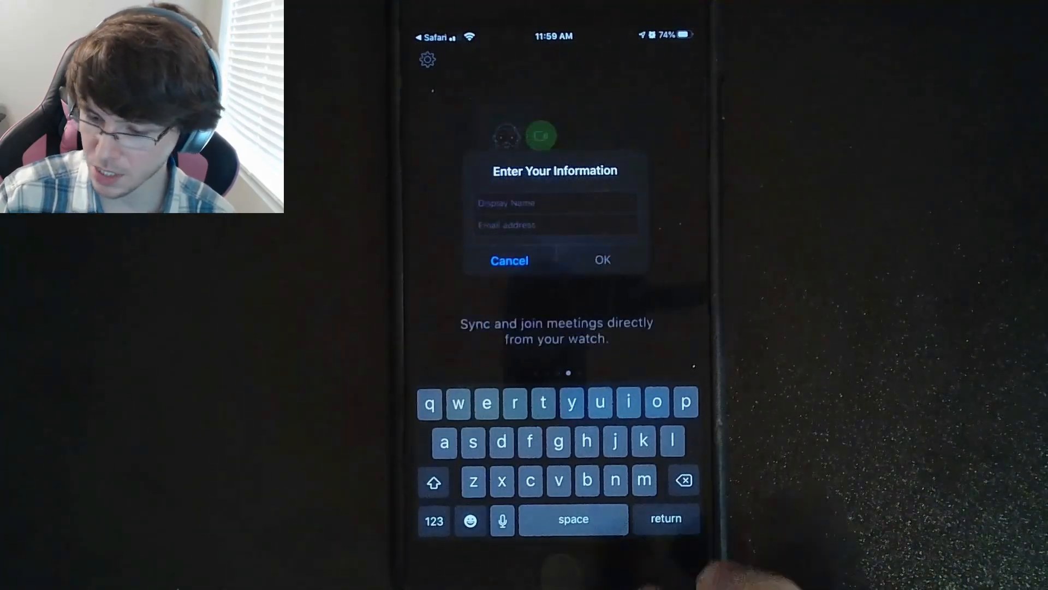
# - Enter the display name in the join prompt's Display Name field
pyautogui.click(573, 518)
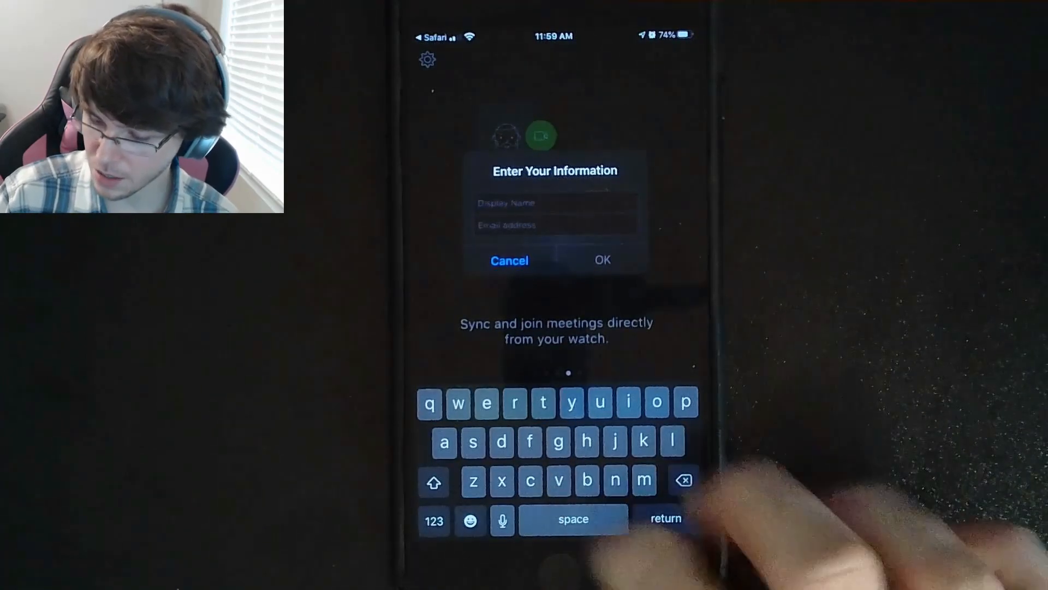
pyautogui.write('d')
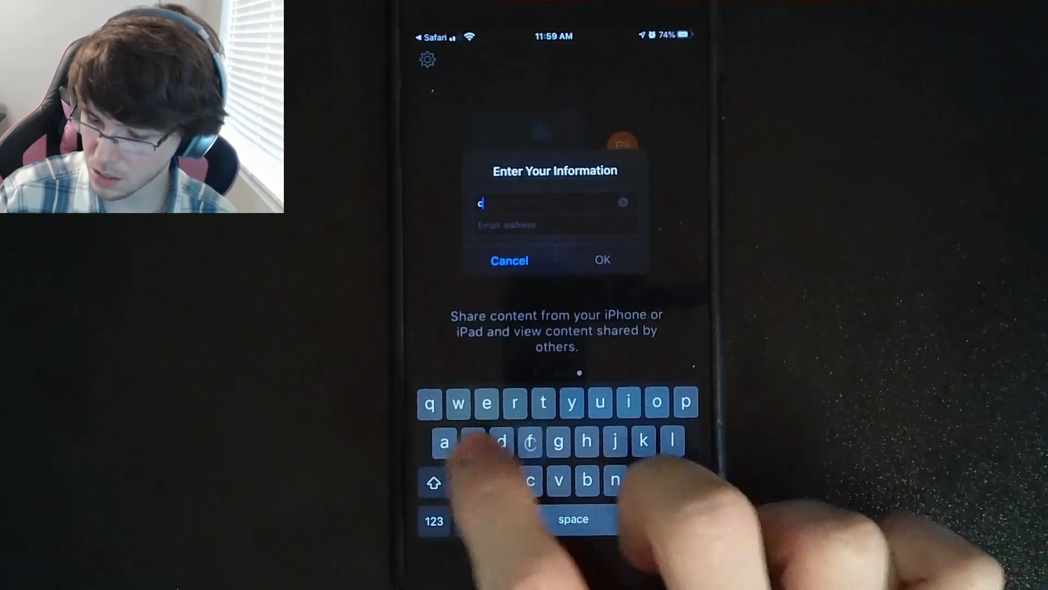
pyautogui.write('arson ri')
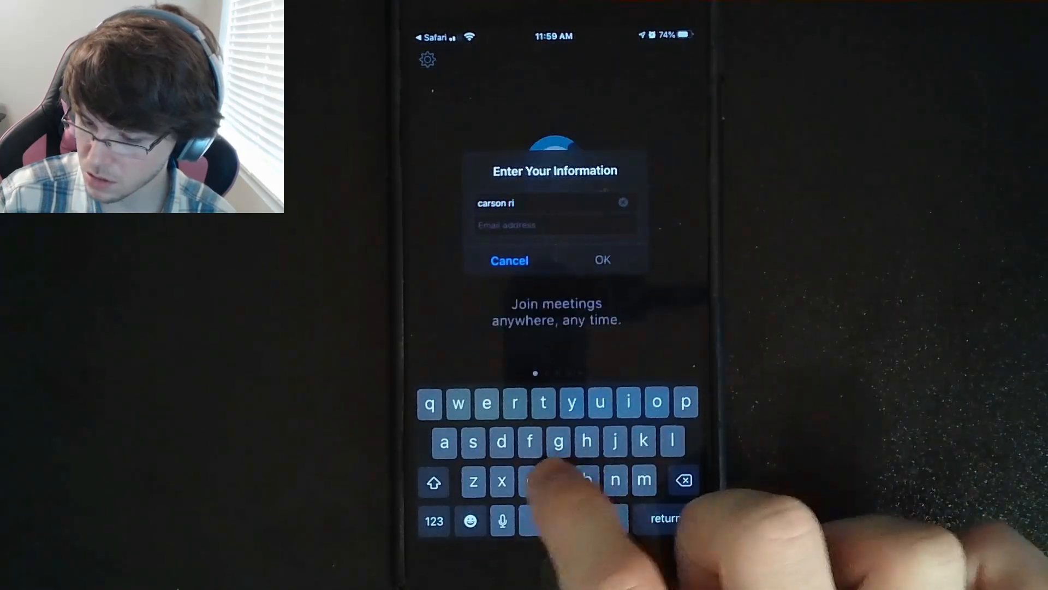
pyautogui.write('chards')
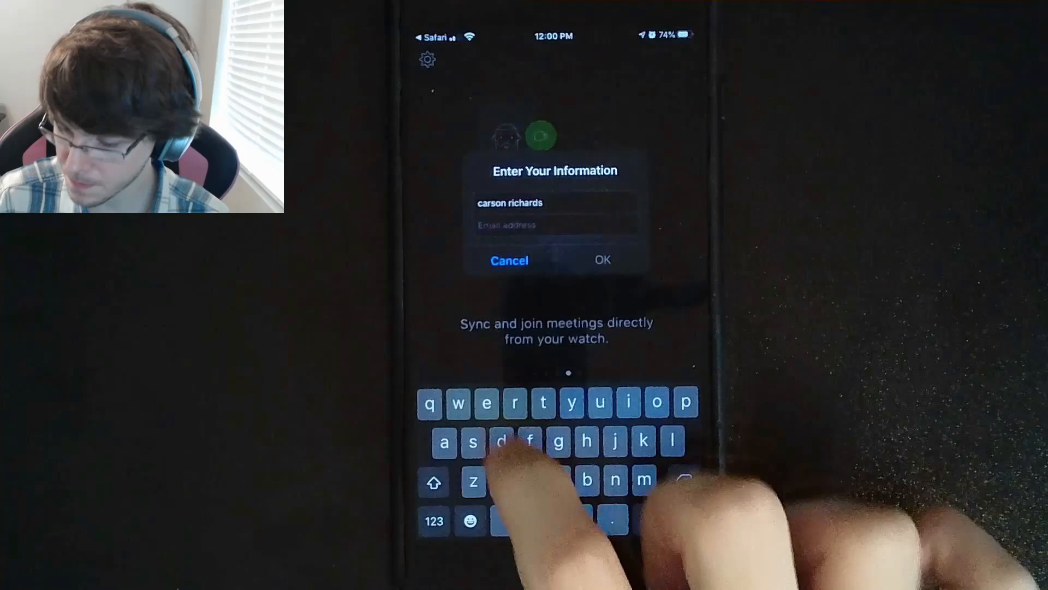
pyautogui.write('cars')
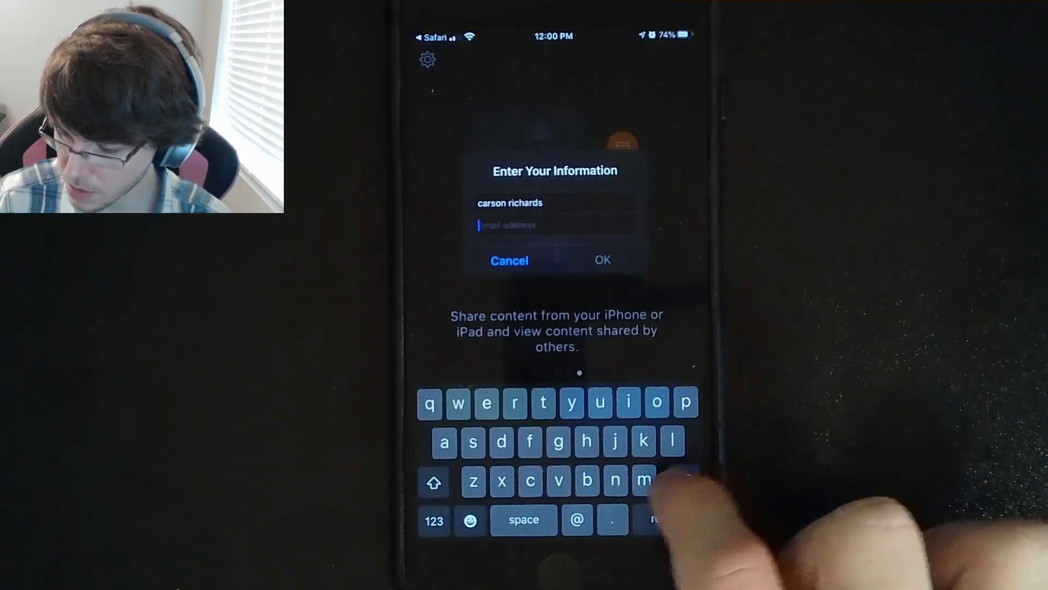
pyautogui.write('mar')
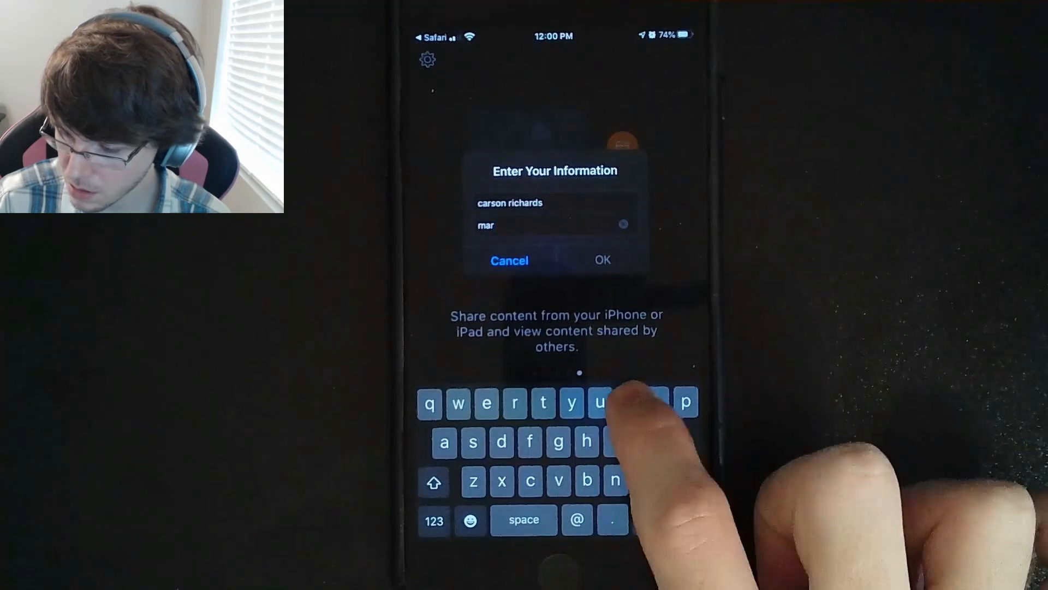
pyautogui.write('icop')
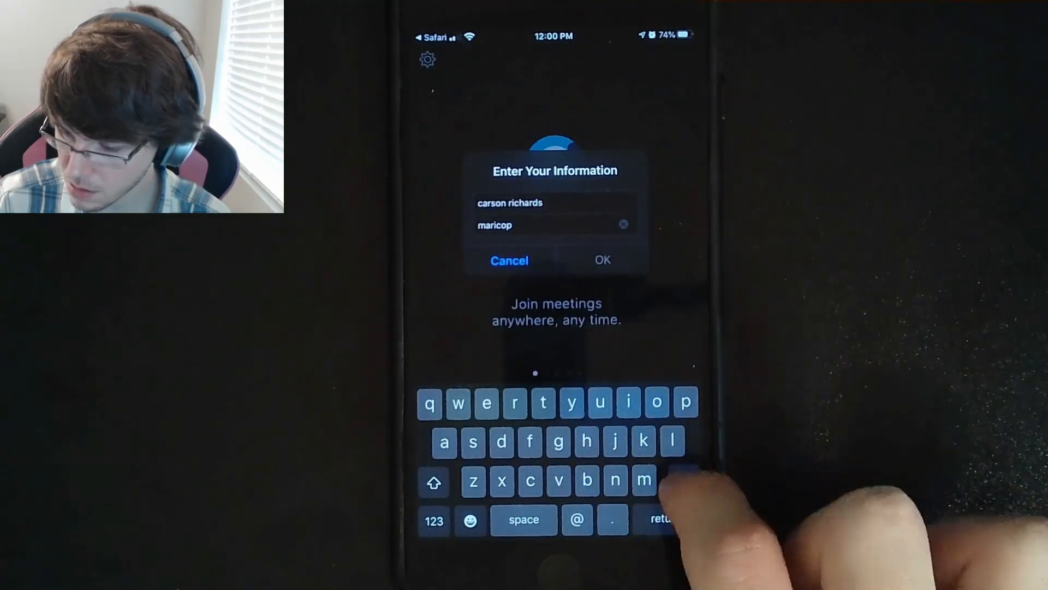
pyautogui.click(683, 481)
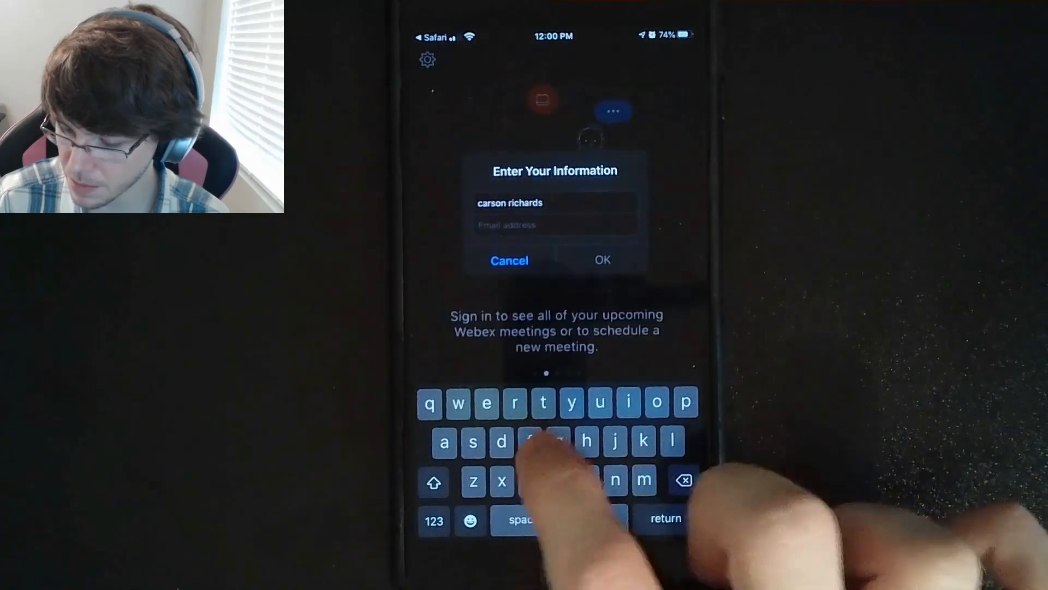
pyautogui.write('carson')
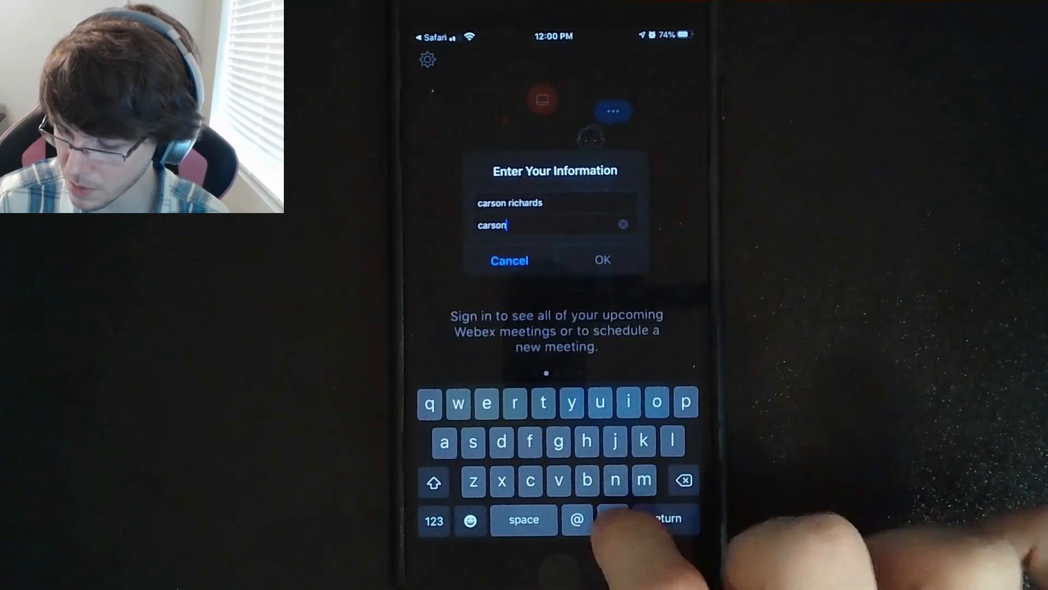
pyautogui.write('.ri')
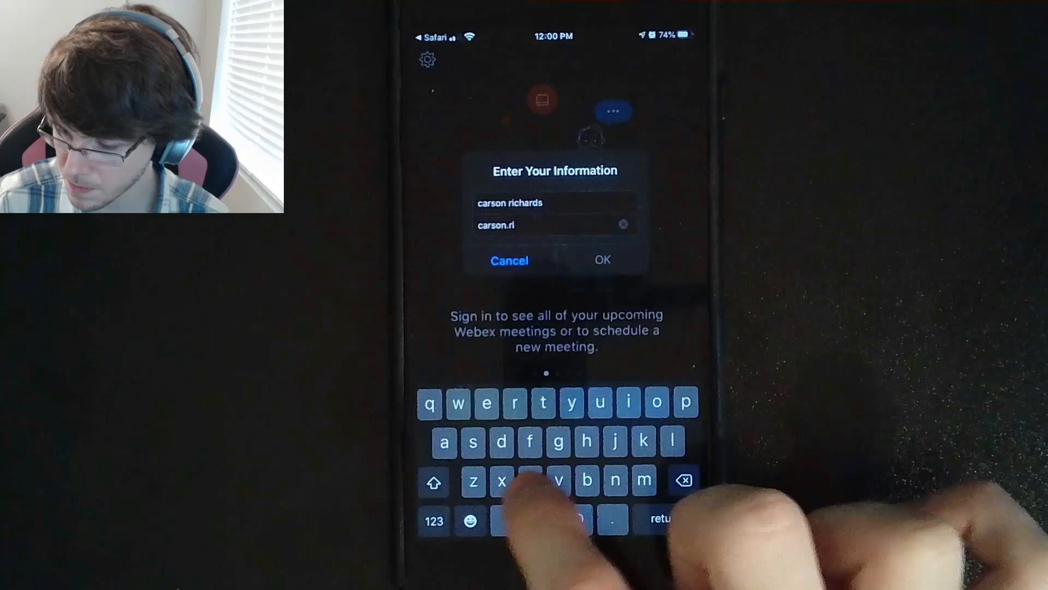
pyautogui.write('chards')
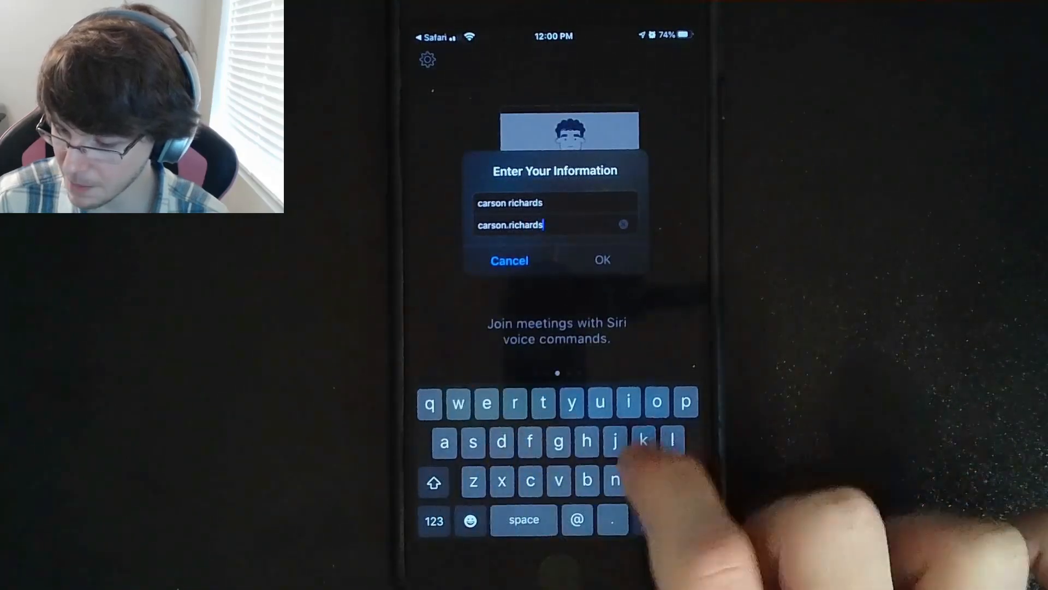
pyautogui.click(577, 520)
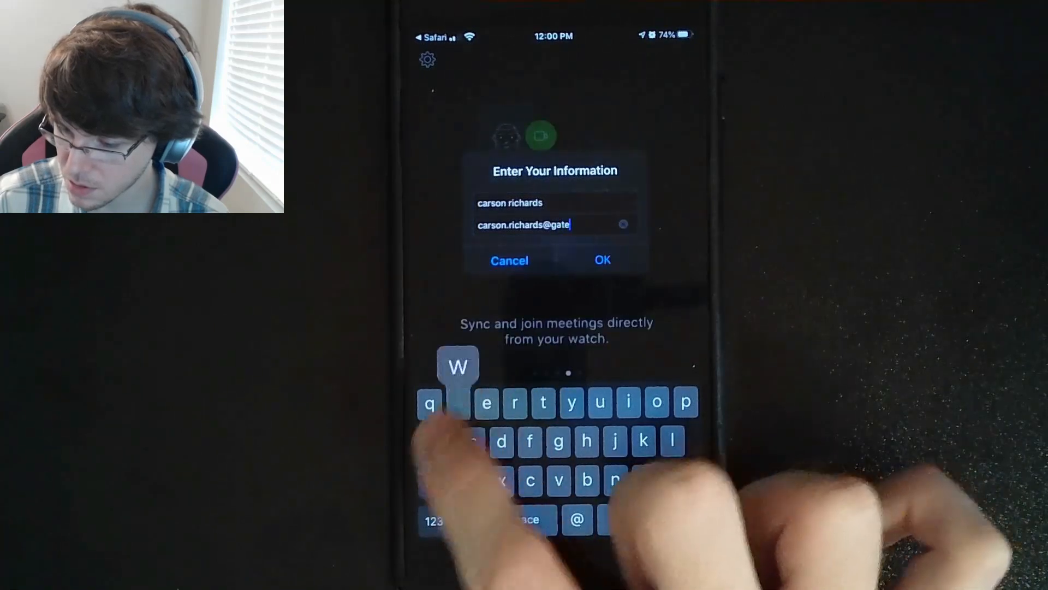
pyautogui.write('waycc.ed')
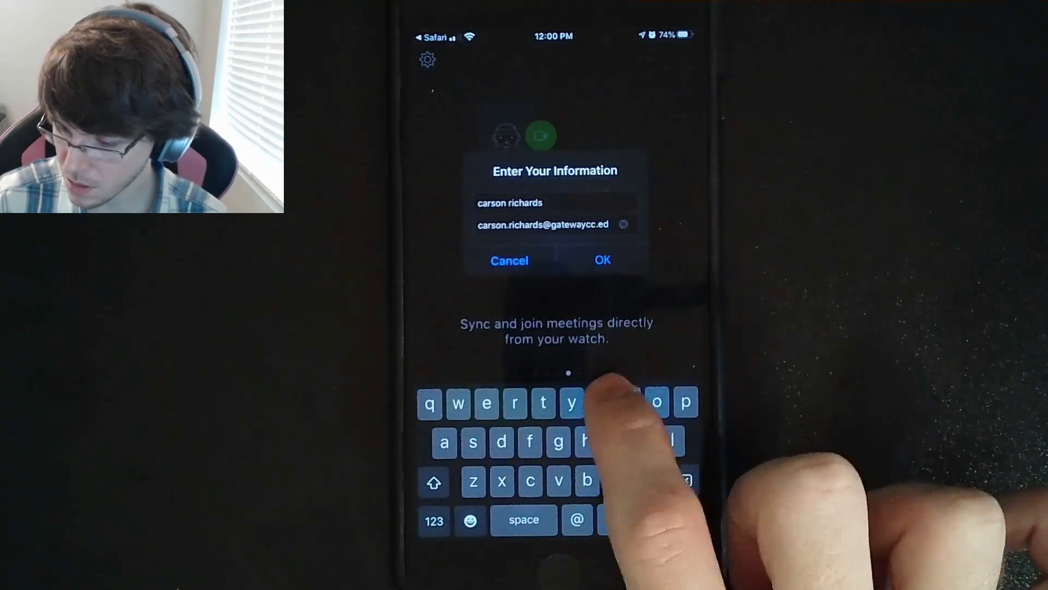
pyautogui.write('u')
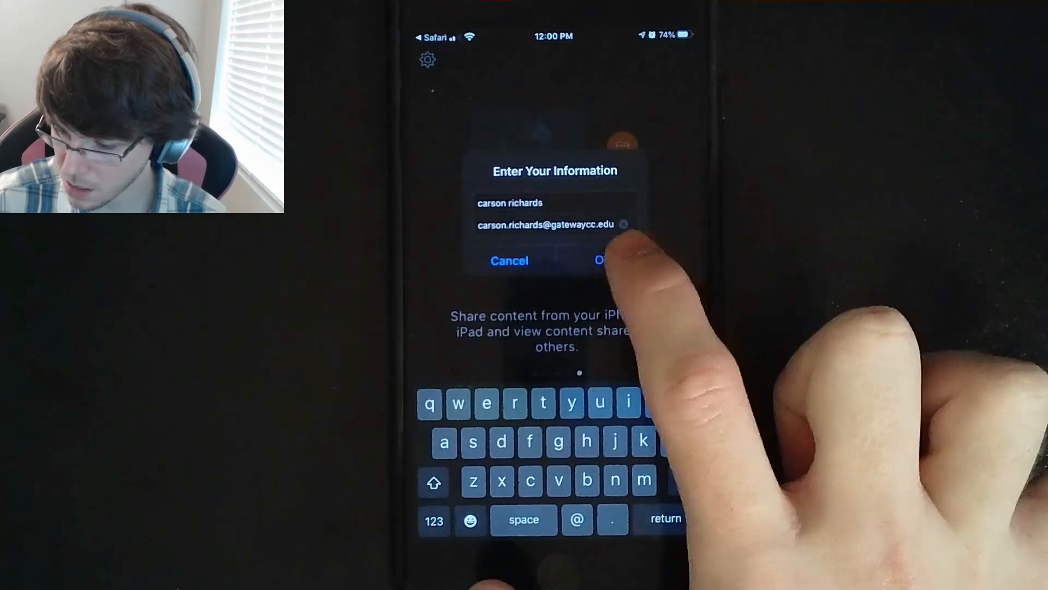
# - Submit the details, dismiss the audio tip, and join the personal room meeting
pyautogui.click(605, 260)
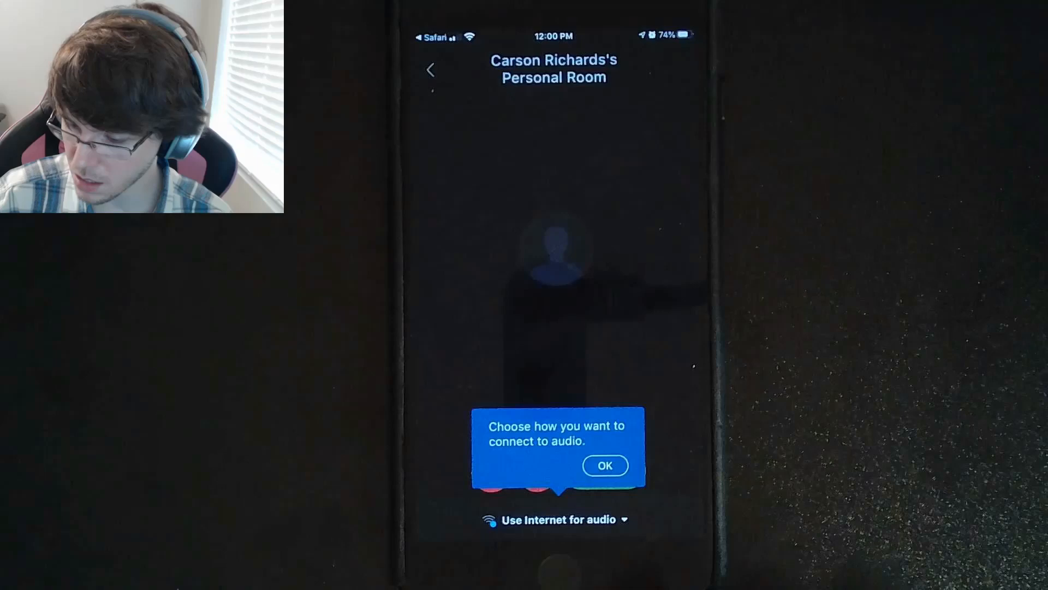
pyautogui.click(604, 466)
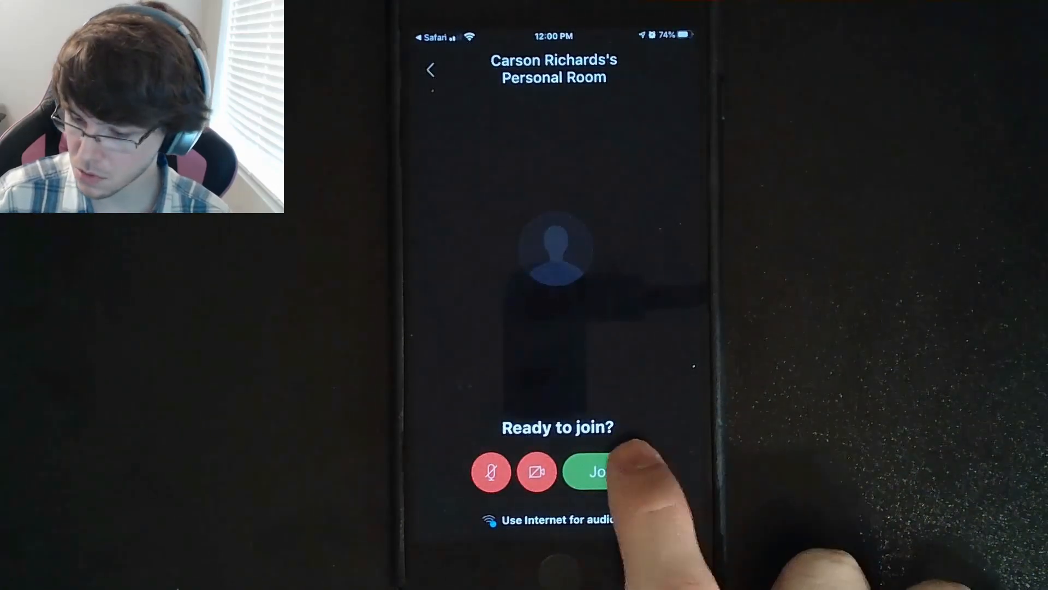
pyautogui.click(602, 471)
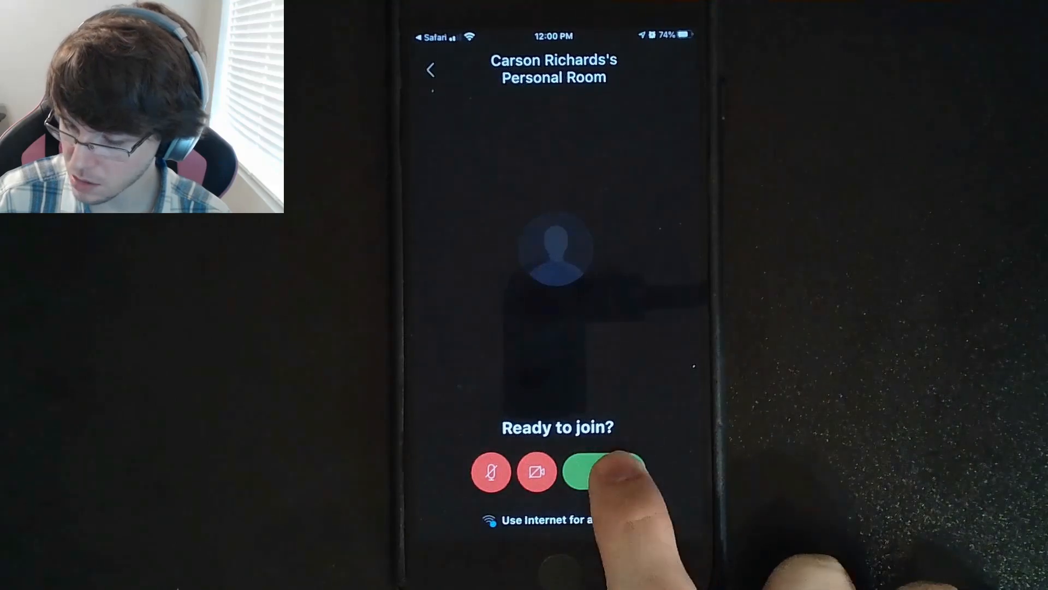
pyautogui.click(604, 472)
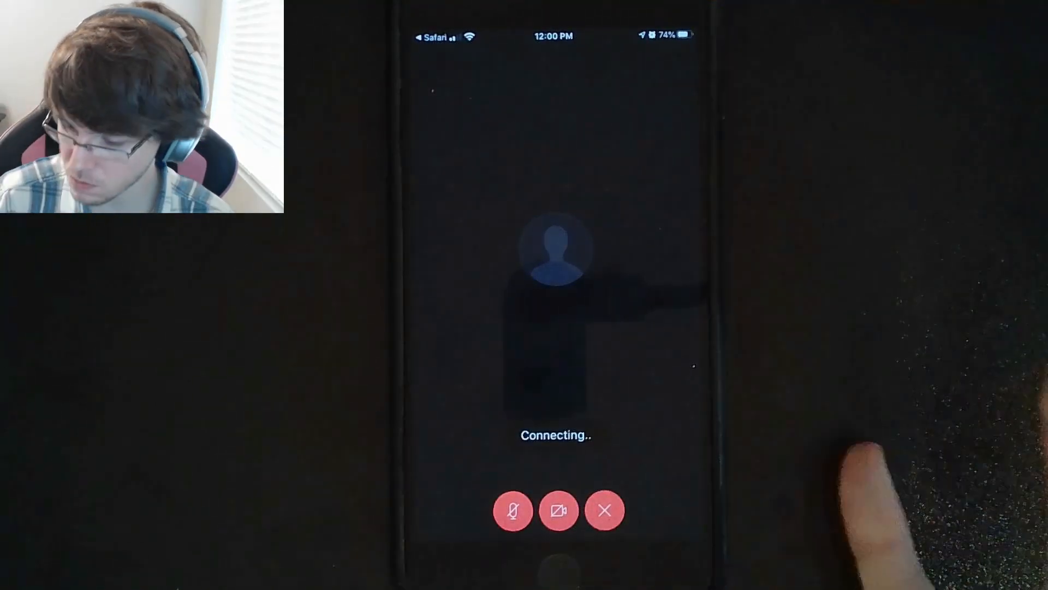
# - Once connected, bring up the camera video preview panel with background blur
pyautogui.click(588, 512)
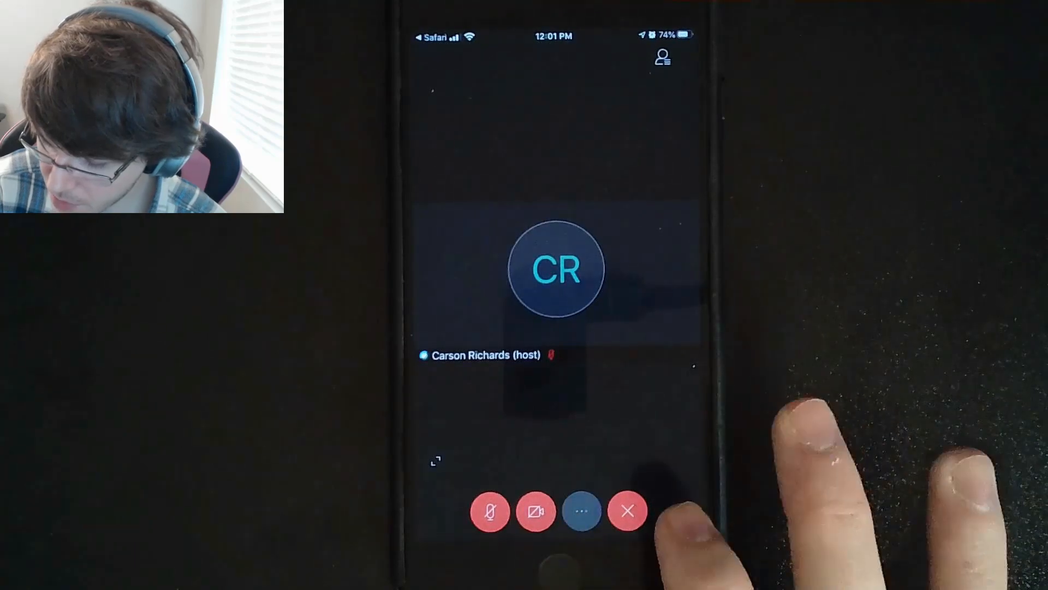
pyautogui.click(535, 512)
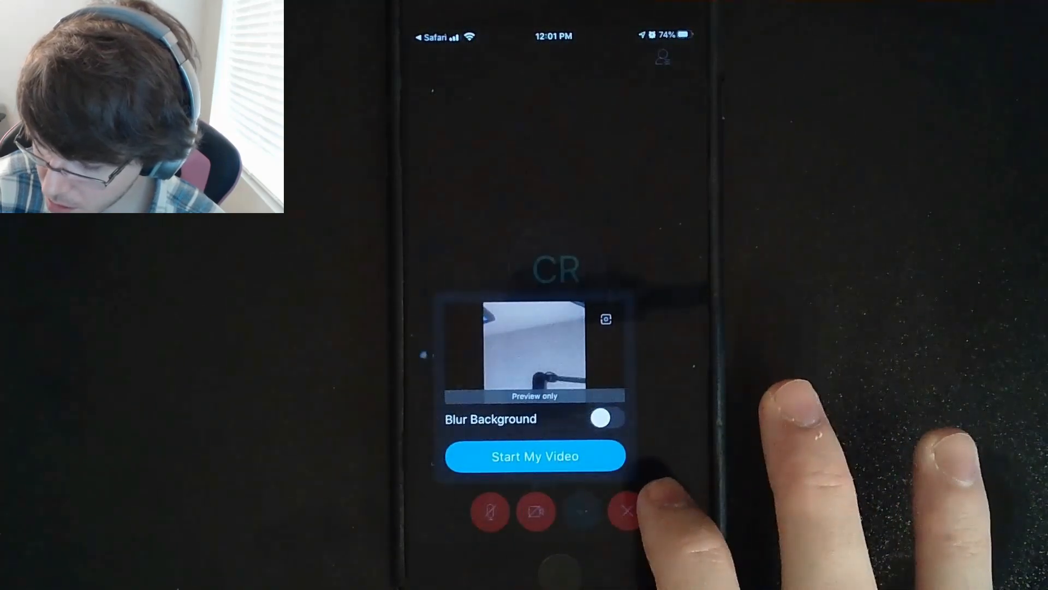